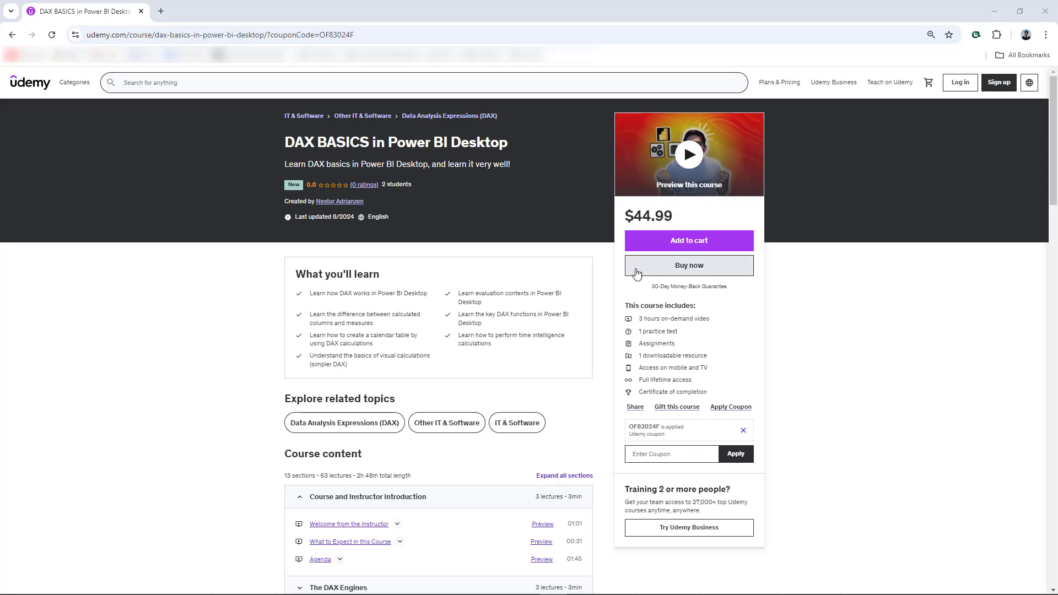
mouse_move(482, 177)
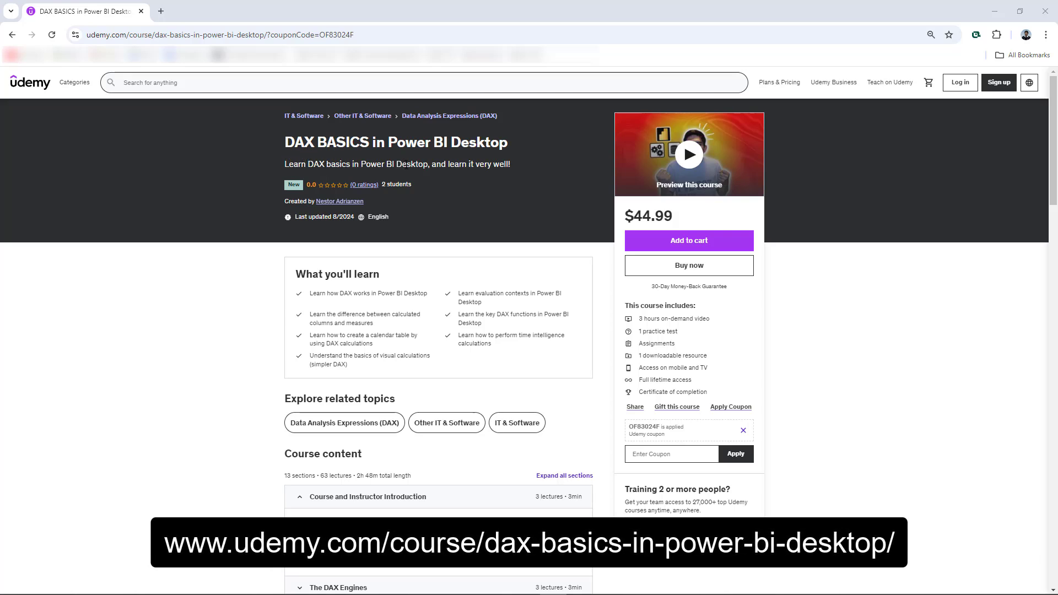
mouse_move(262, 138)
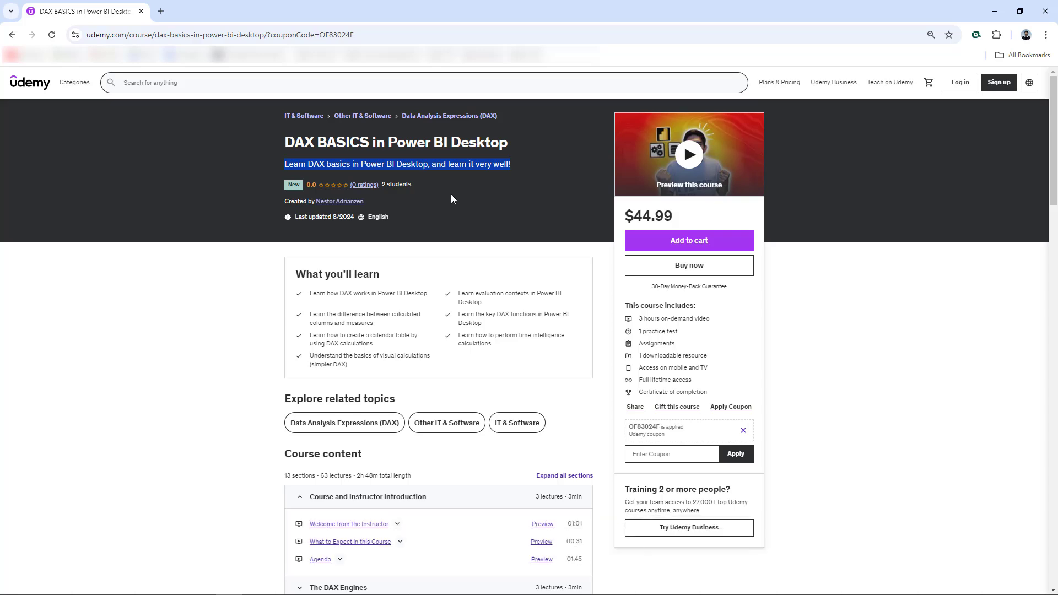
mouse_move(488, 201)
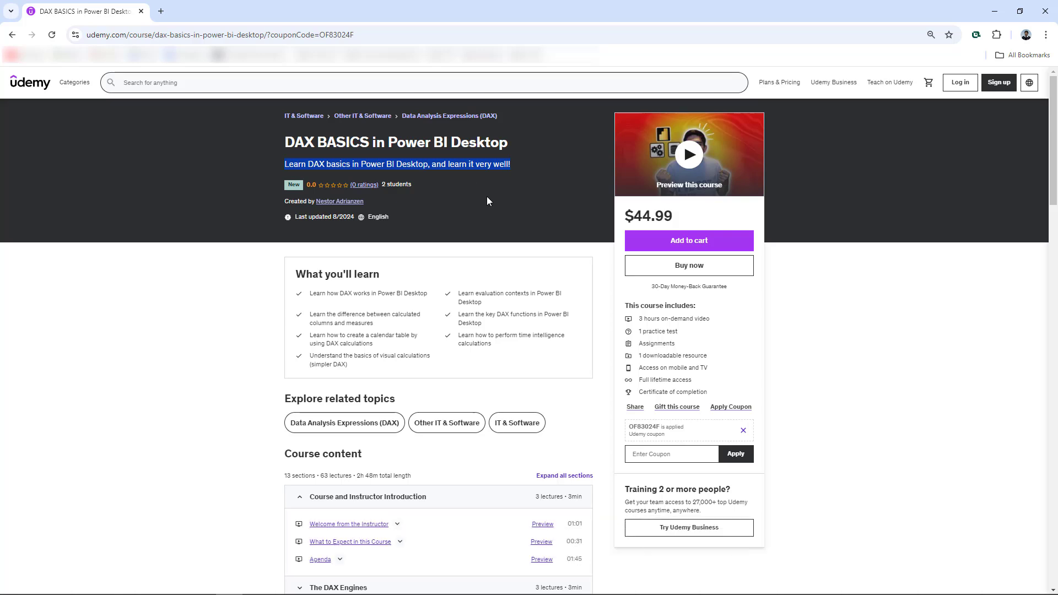
mouse_move(453, 196)
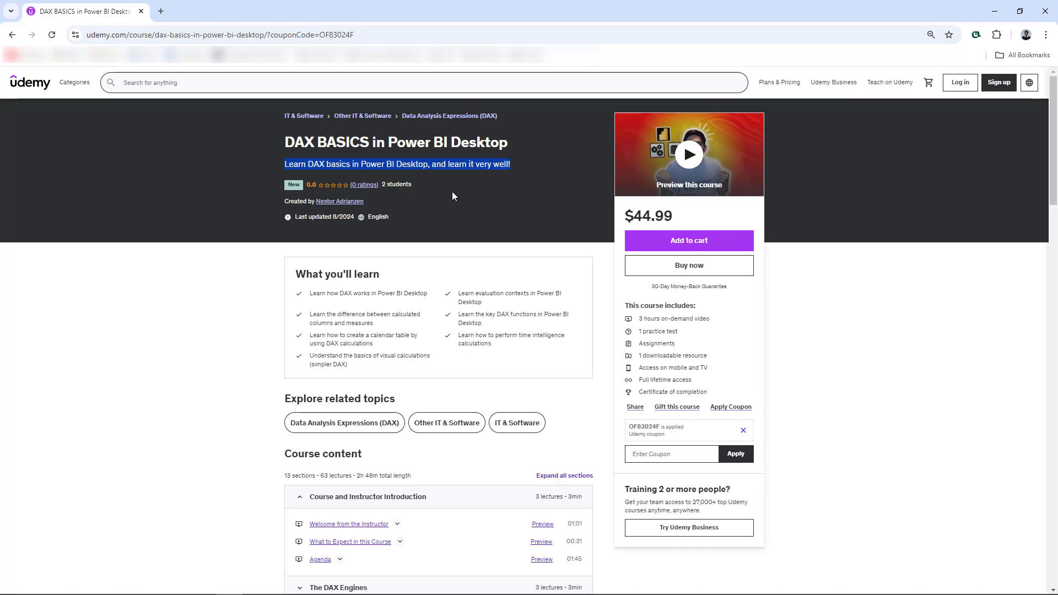
mouse_move(502, 201)
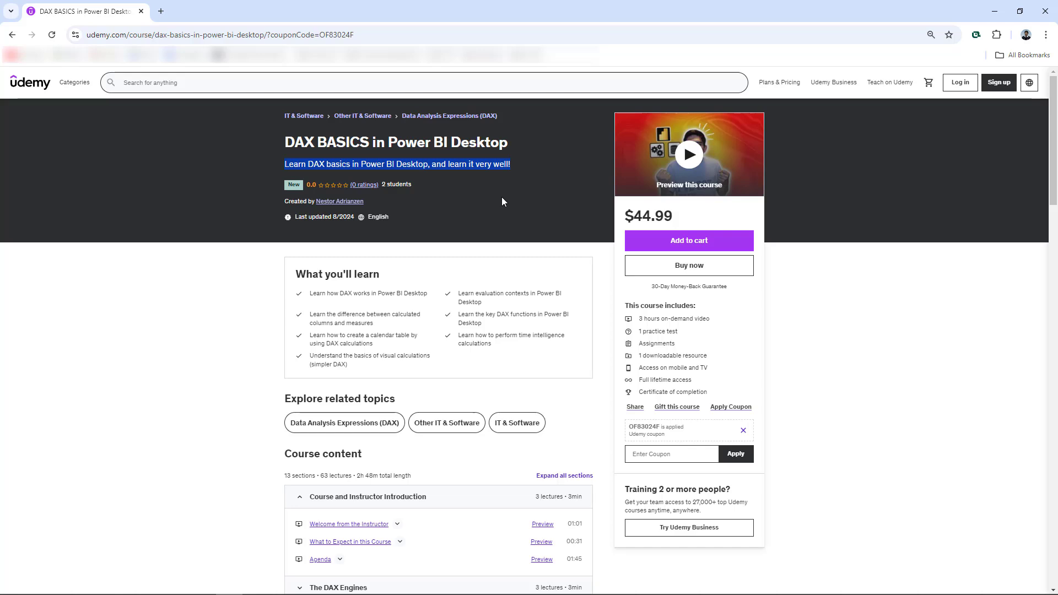
Step: Expand the DAX Engines, Introduction to DAX and DAX Best Practices lecture lists
scroll(down, 3)
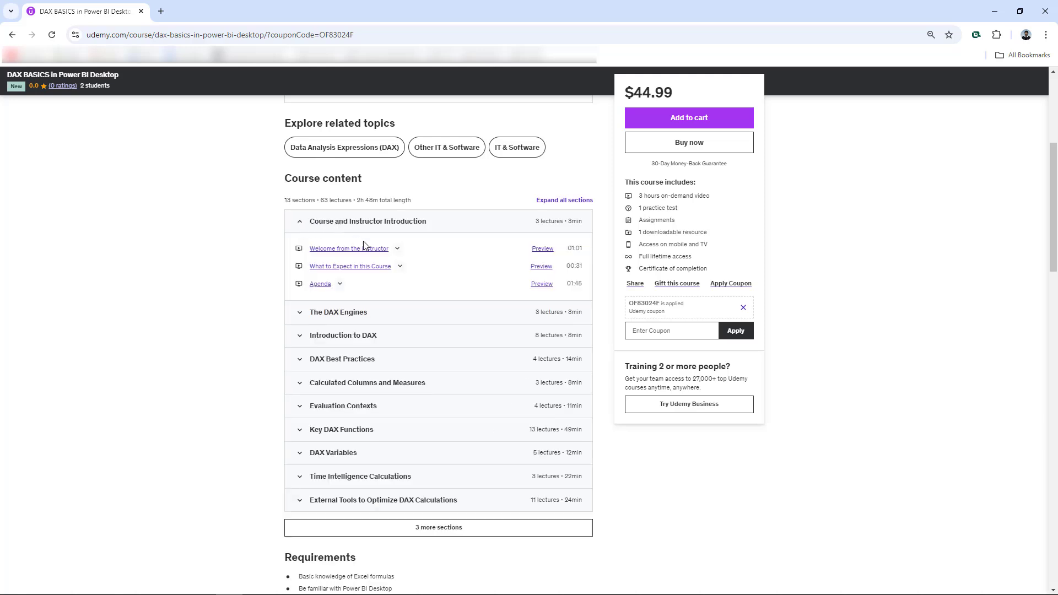
mouse_move(386, 284)
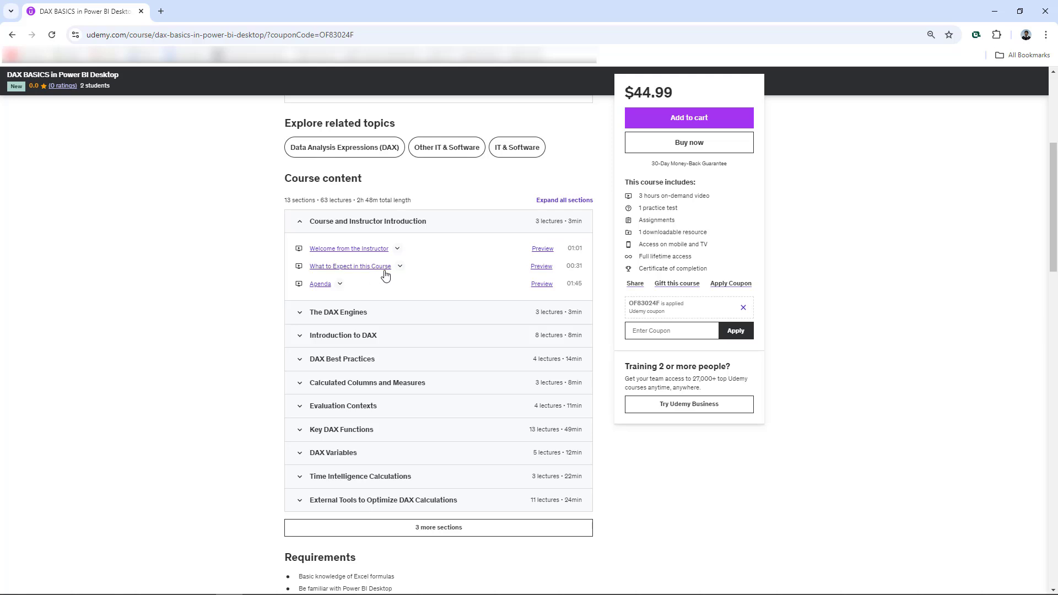
click(337, 311)
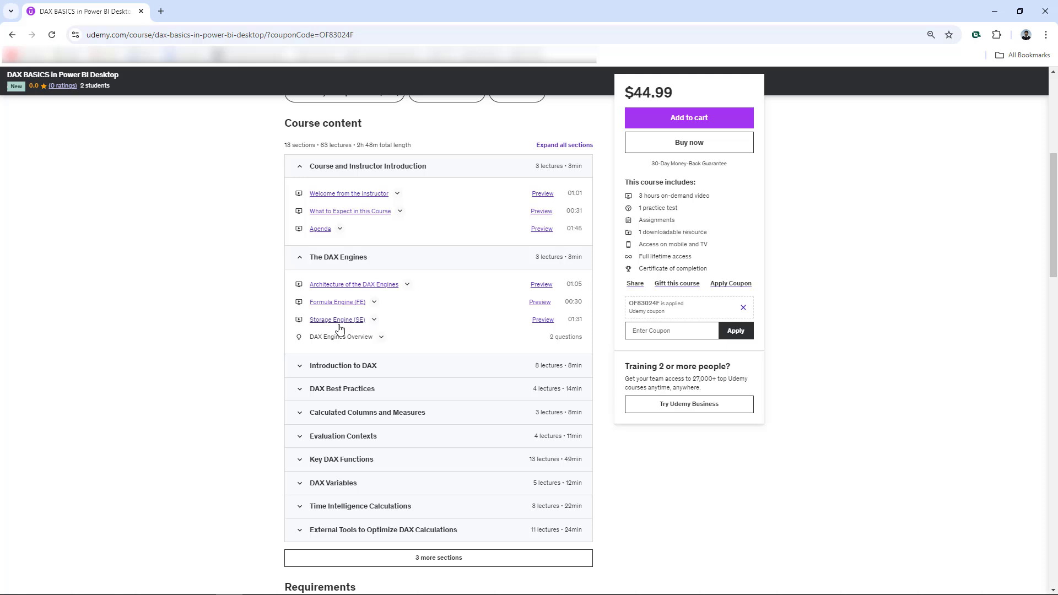
mouse_move(367, 270)
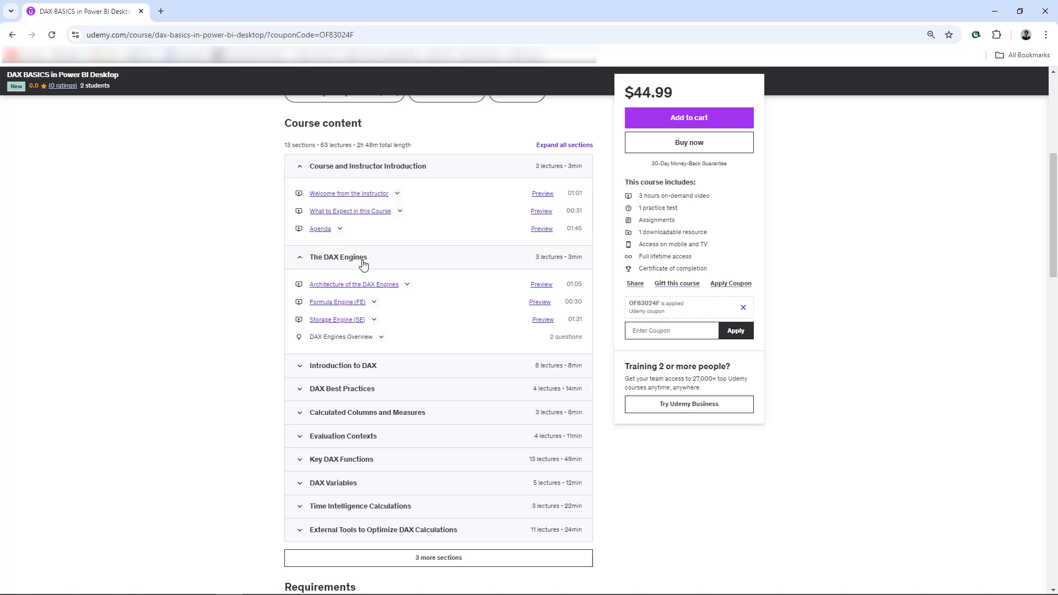
mouse_move(373, 304)
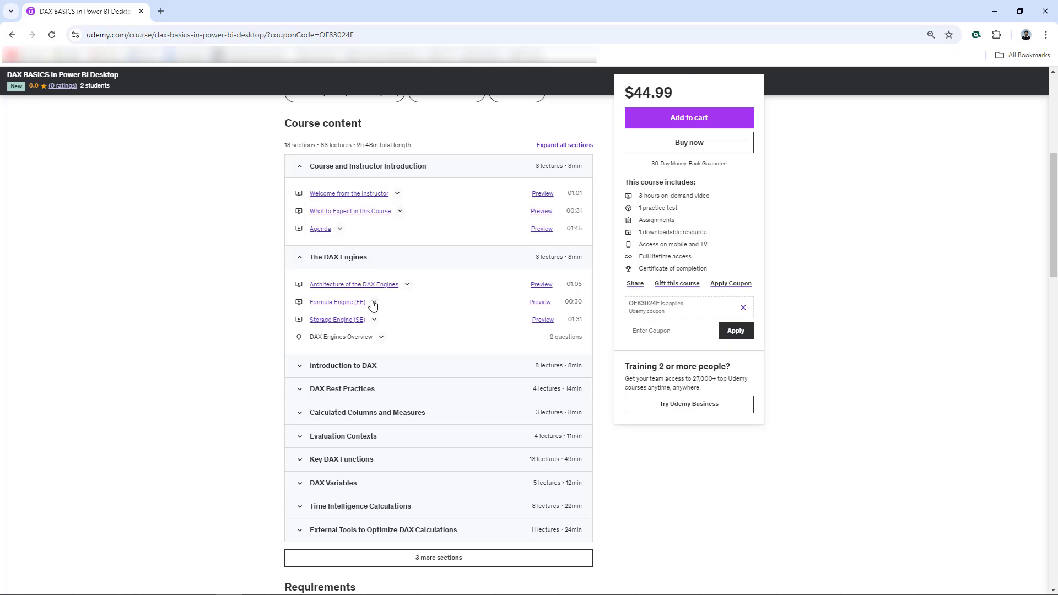
mouse_move(384, 340)
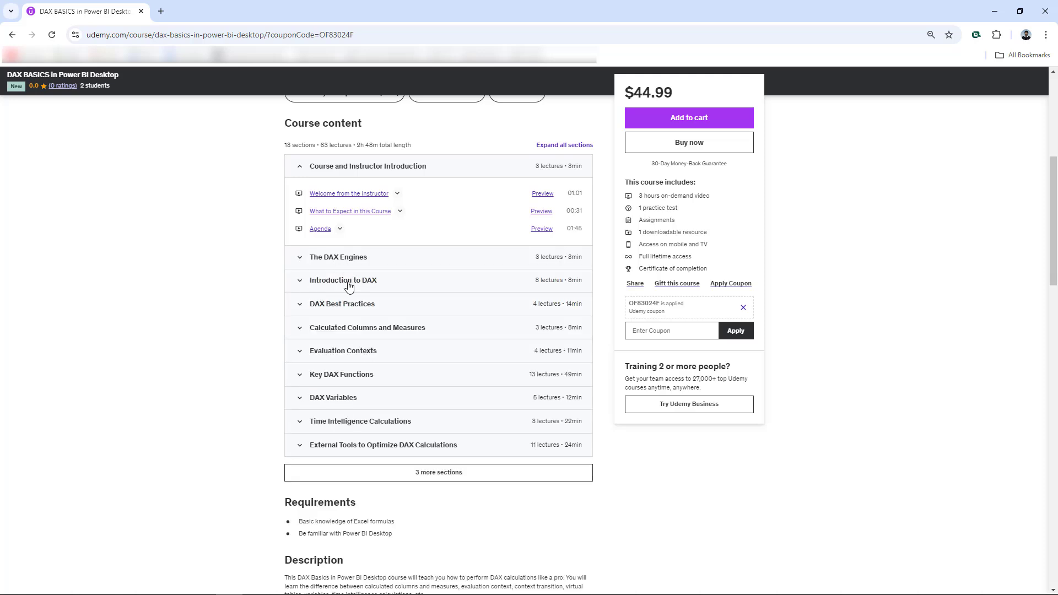
click(342, 279)
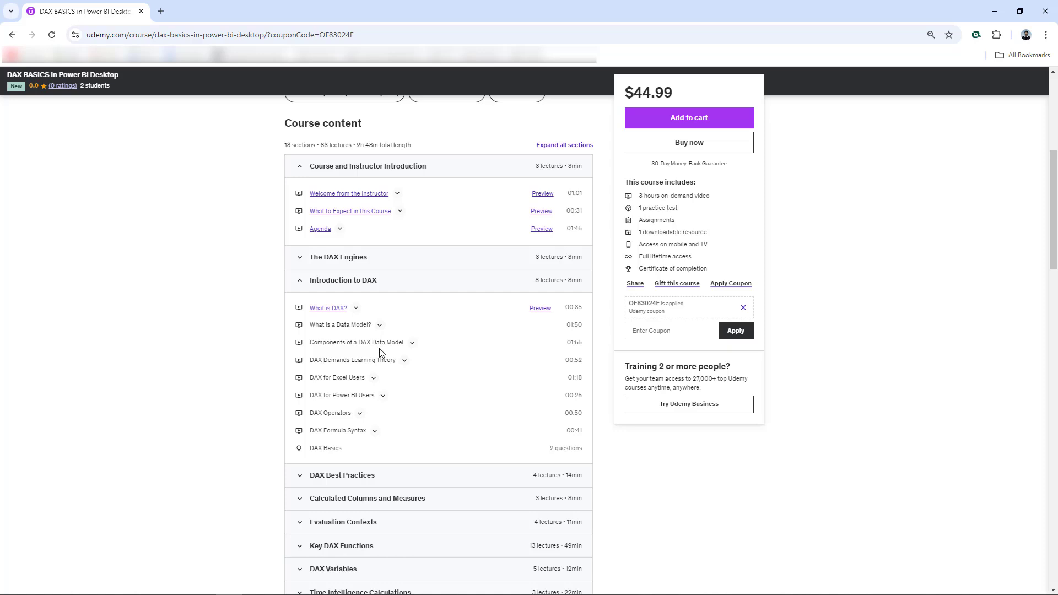
click(343, 280)
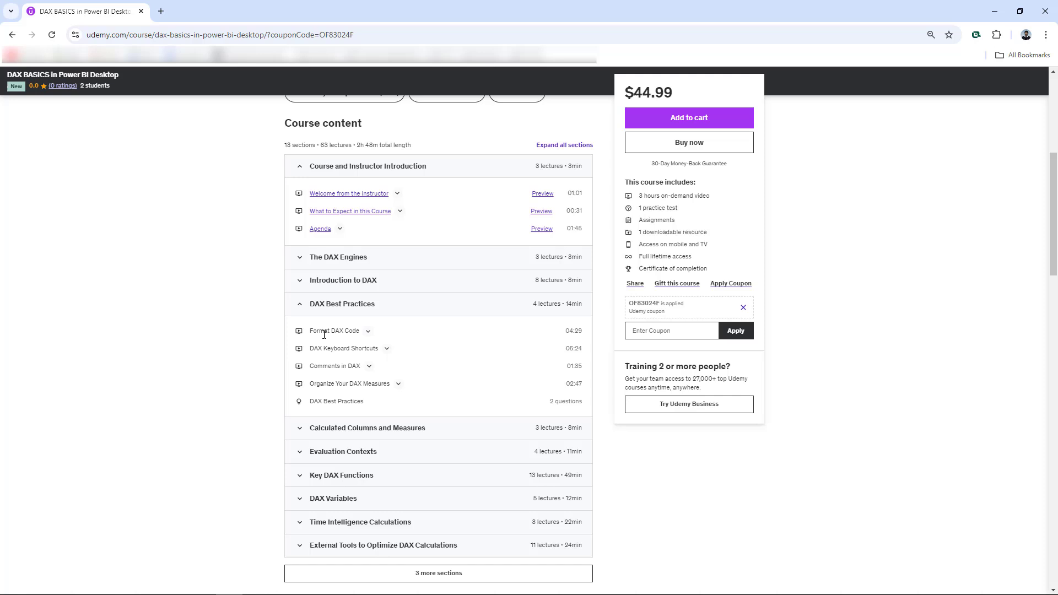
mouse_move(382, 348)
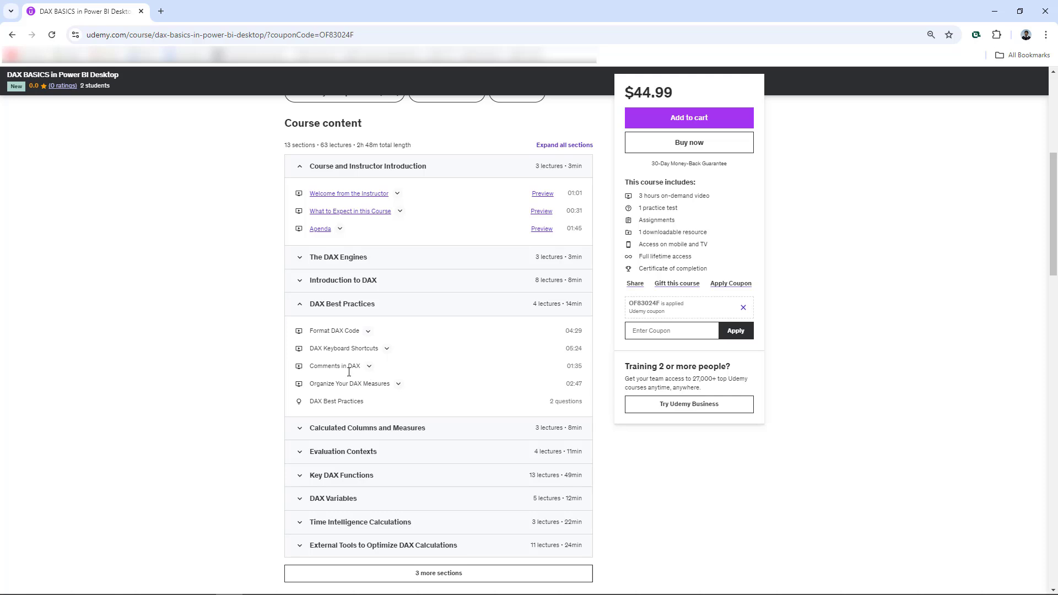
mouse_move(562, 417)
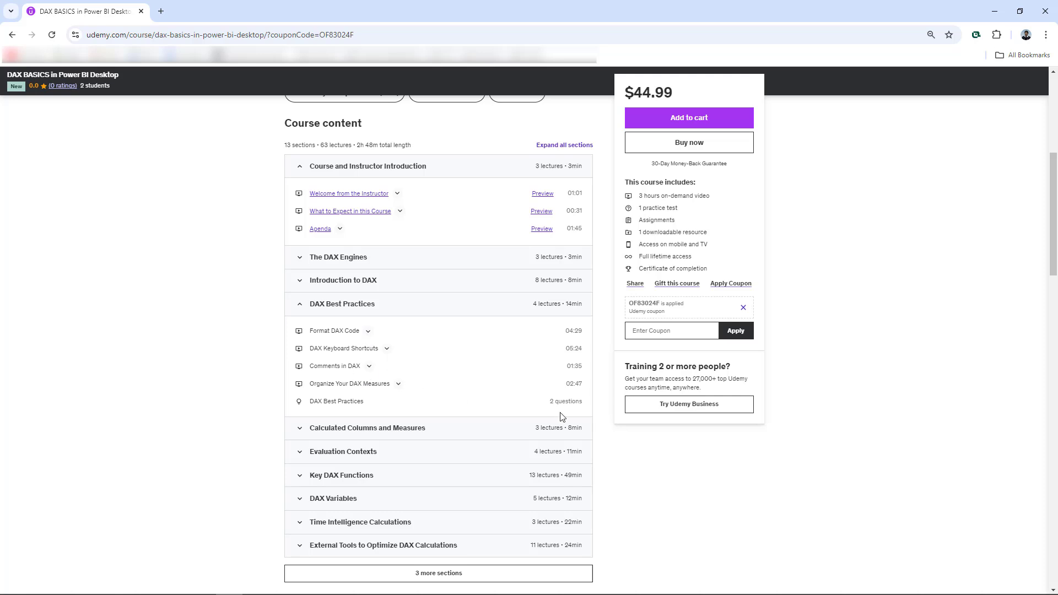
Step: Collapse DAX Best Practices, expand Calculated Columns and Measures, and reveal the remaining sections
click(341, 304)
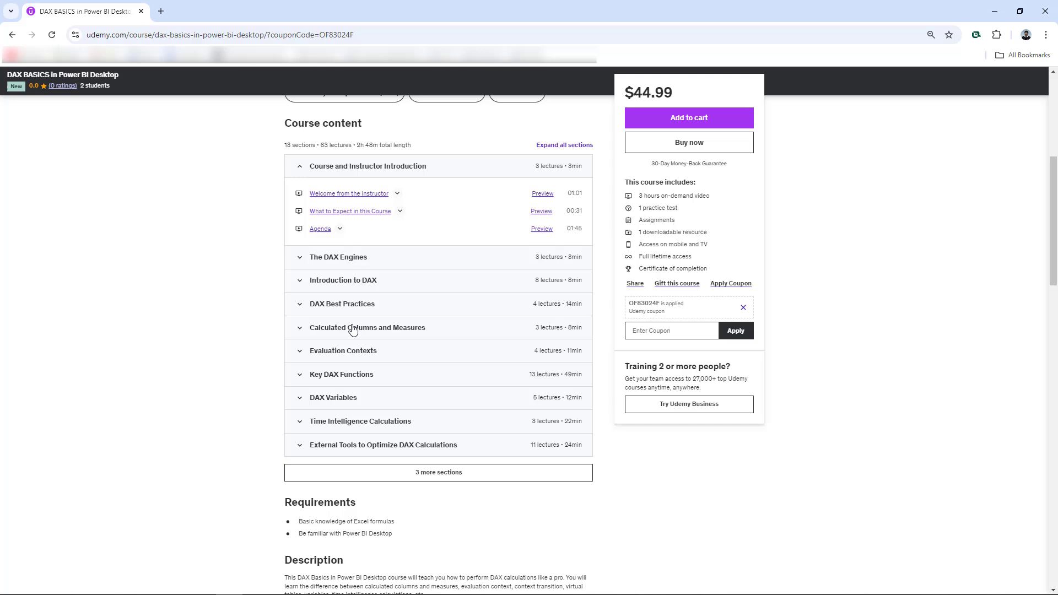
click(367, 327)
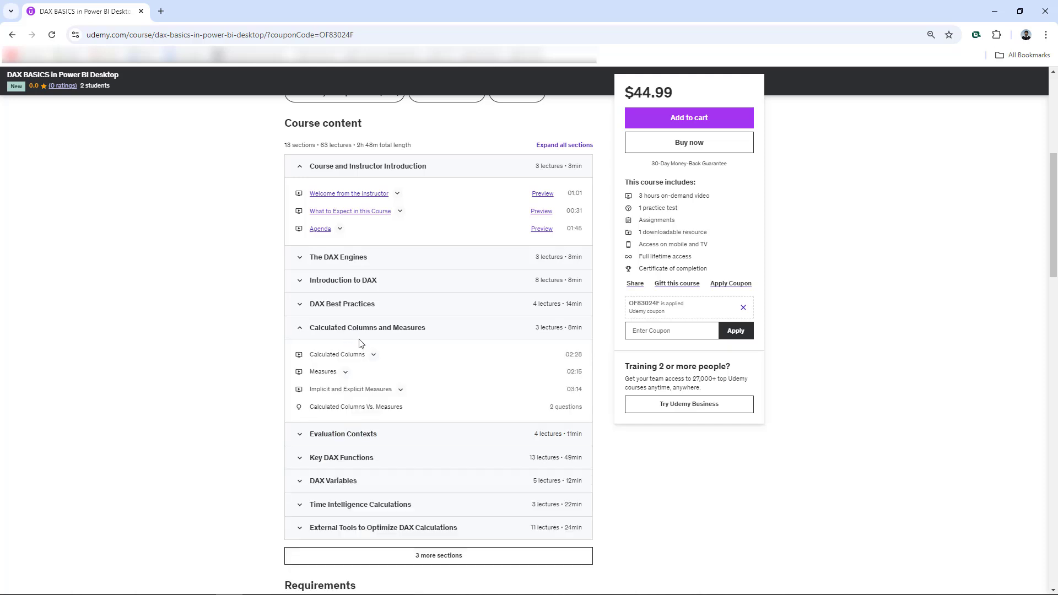
mouse_move(364, 336)
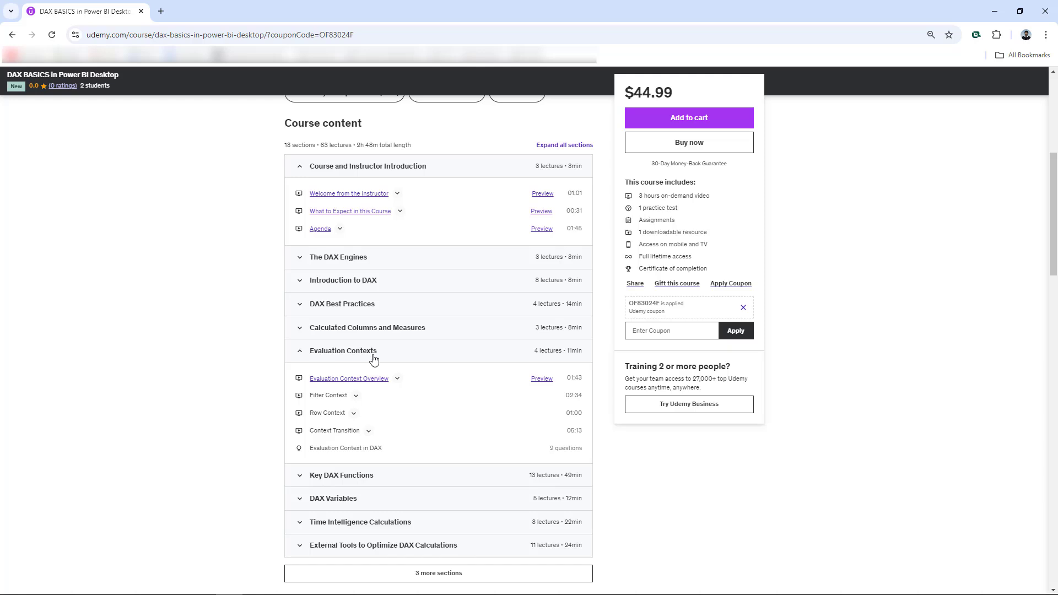
mouse_move(351, 403)
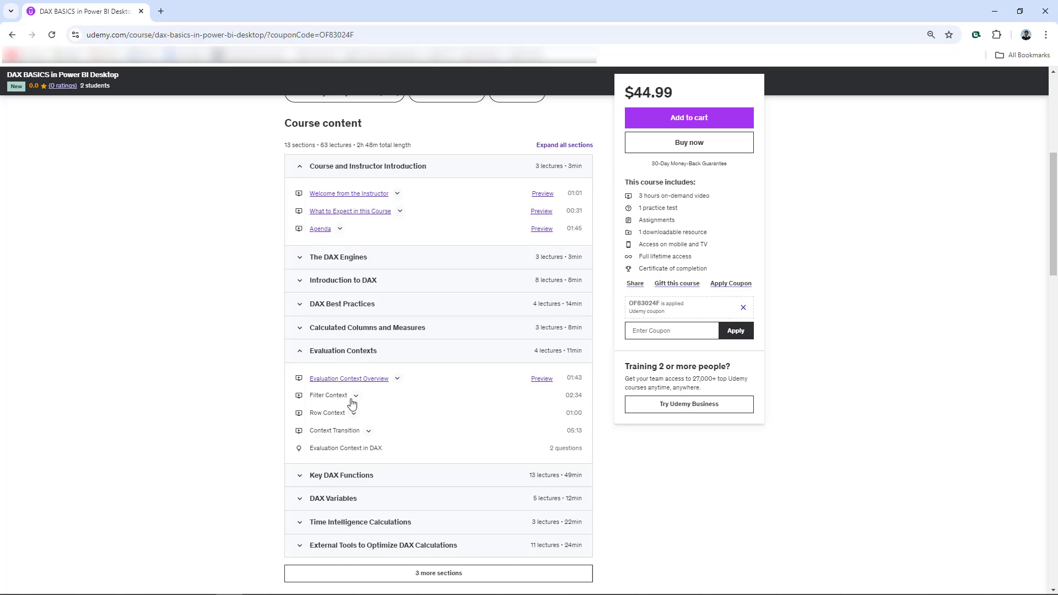
mouse_move(379, 410)
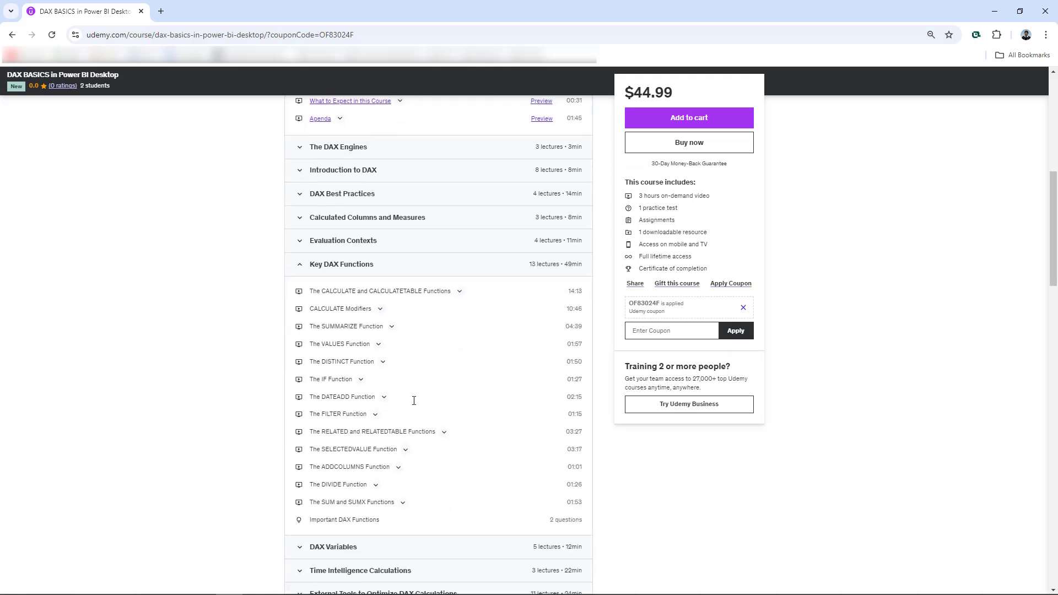
mouse_move(450, 420)
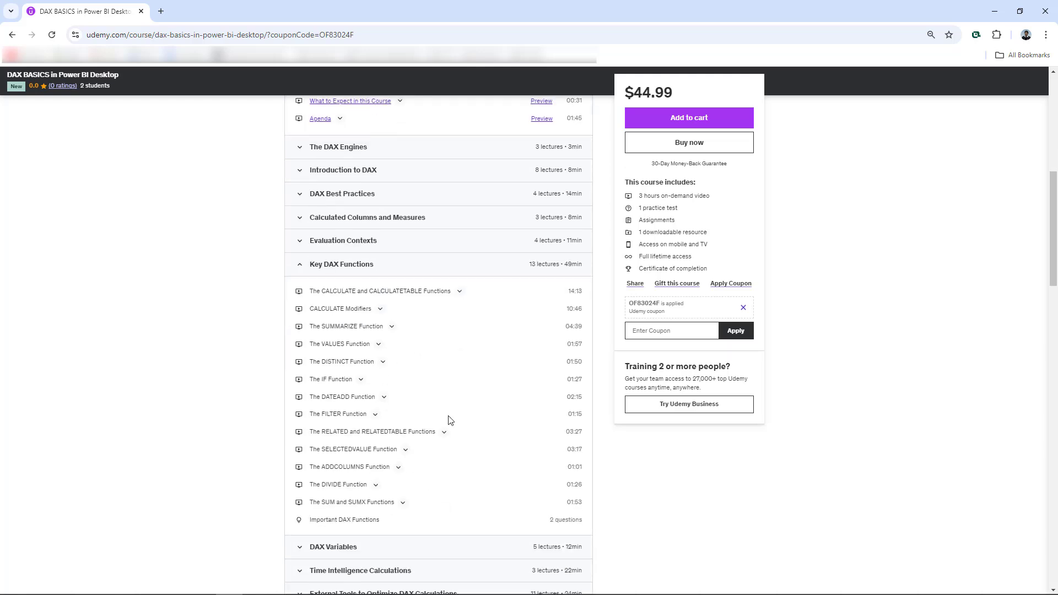
mouse_move(436, 349)
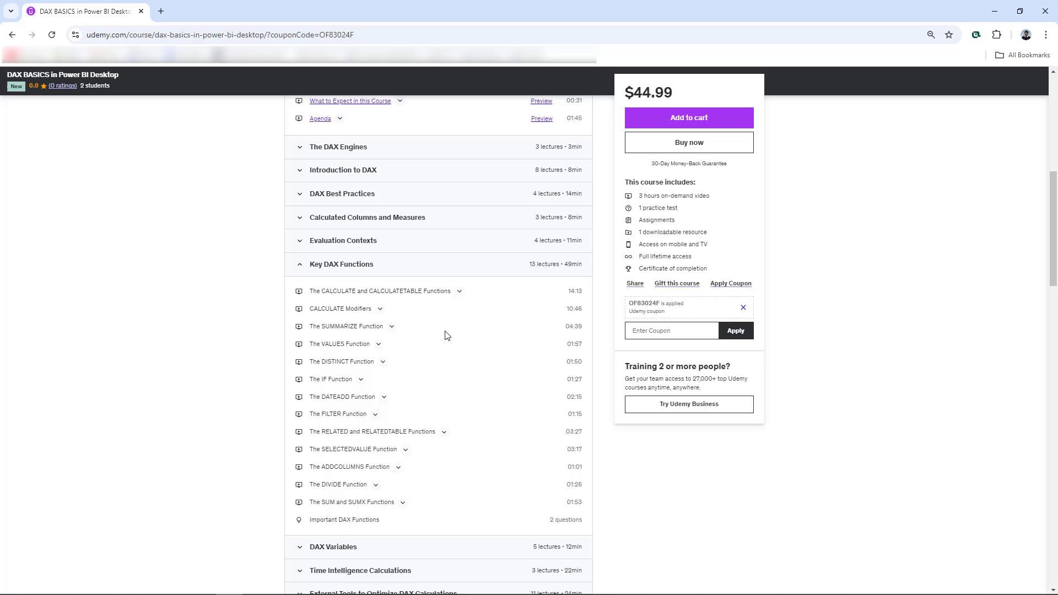
mouse_move(397, 323)
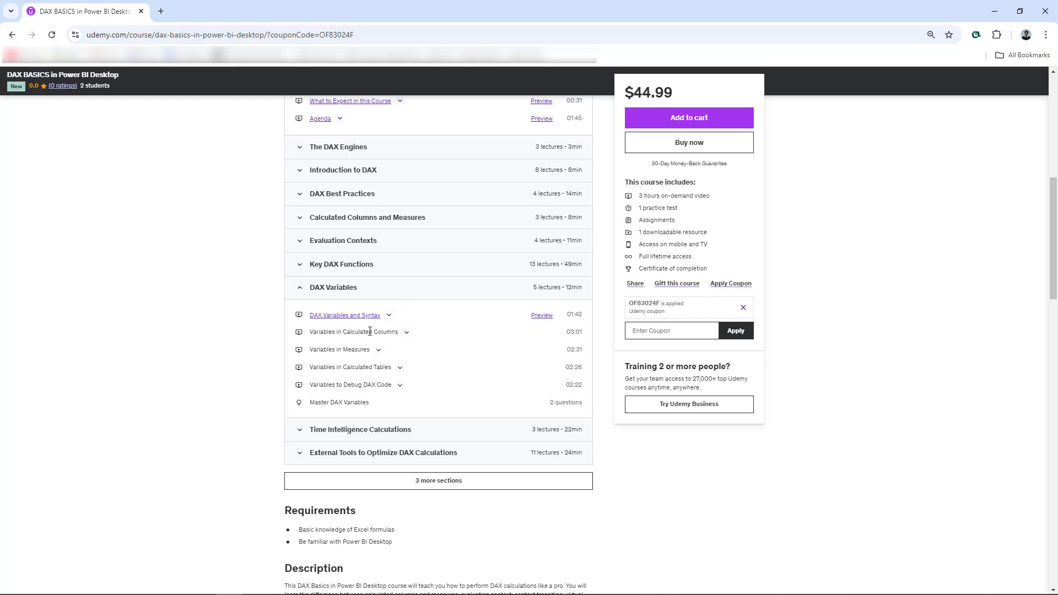
mouse_move(408, 367)
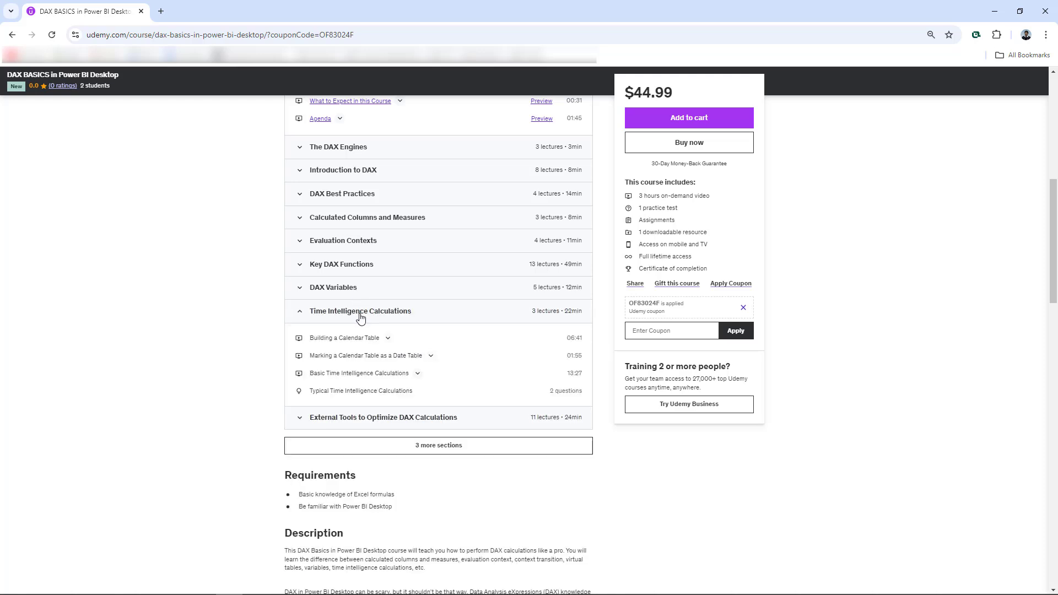
mouse_move(388, 314)
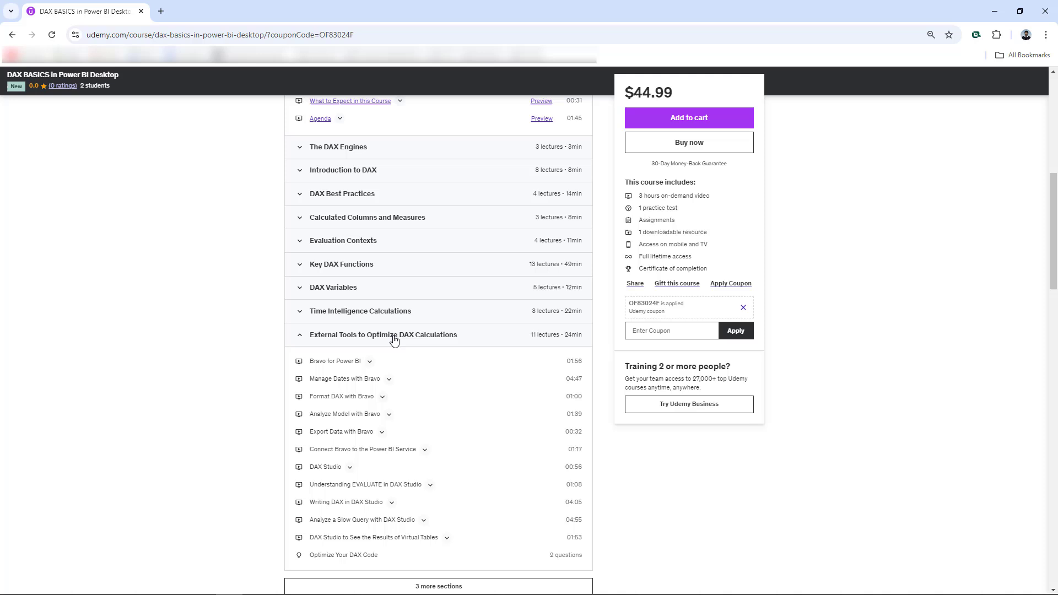
mouse_move(396, 365)
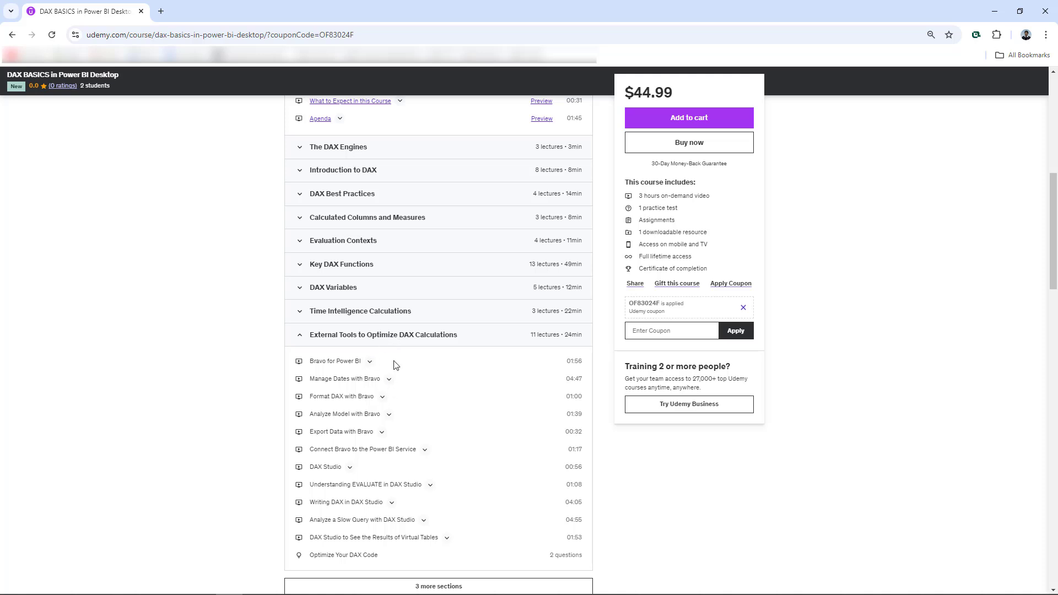
click(298, 334)
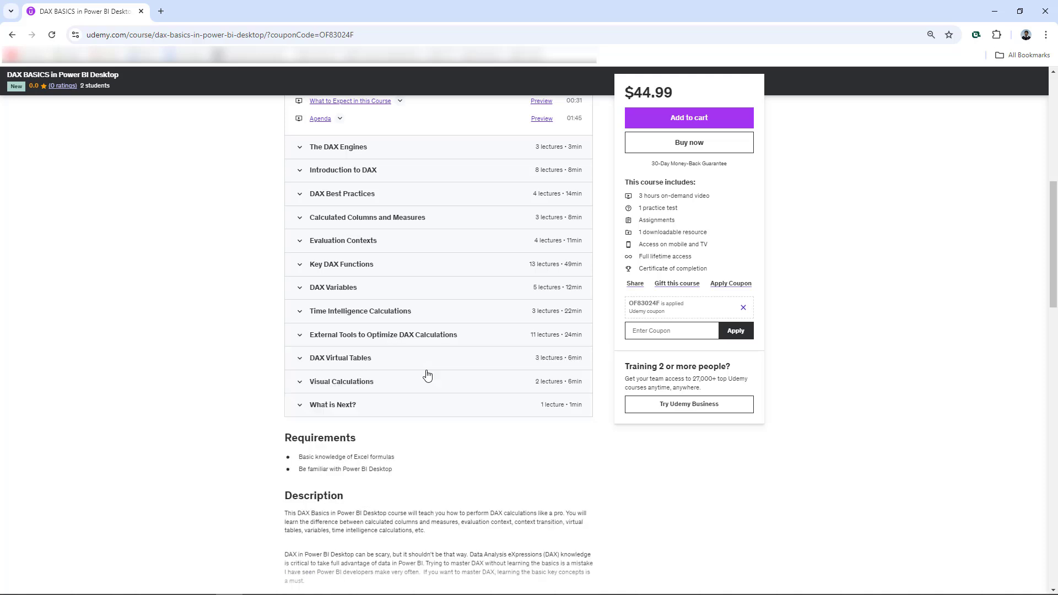
Step: Expand the DAX Virtual Tables lectures and return toward the course overview
click(340, 358)
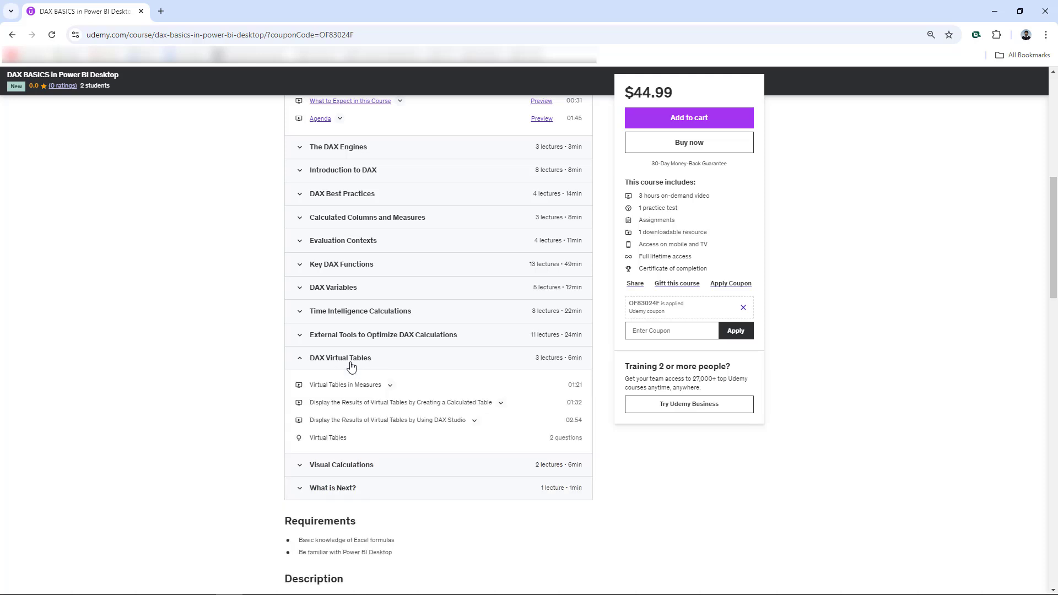
mouse_move(364, 366)
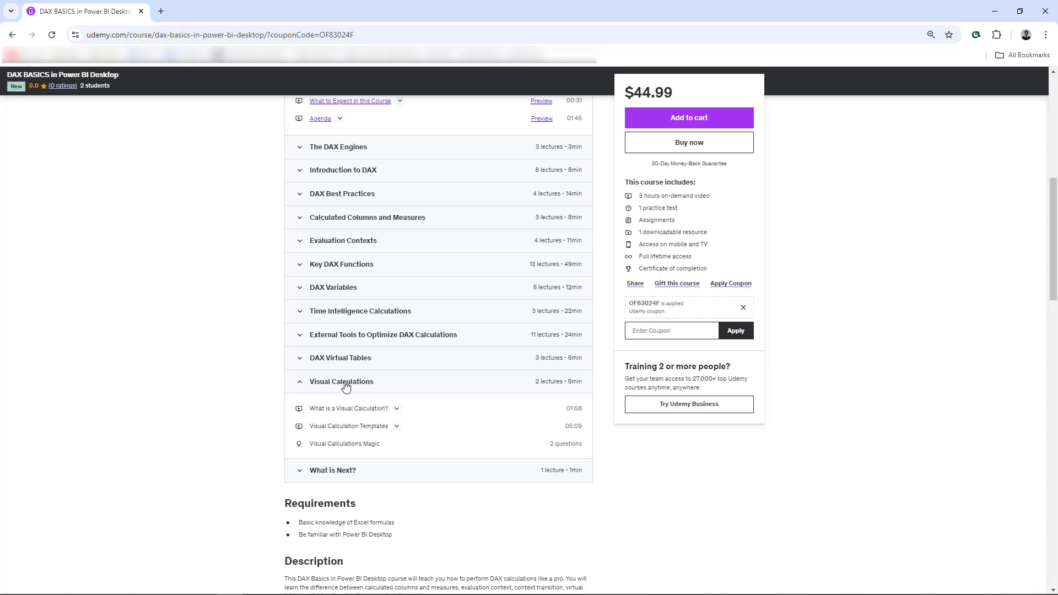
mouse_move(358, 375)
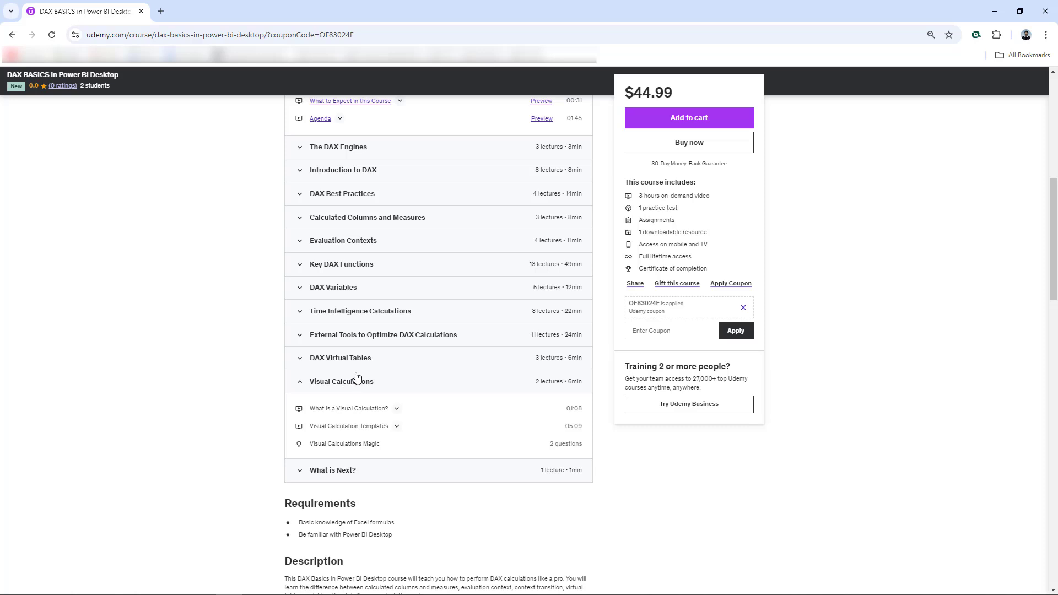
mouse_move(355, 392)
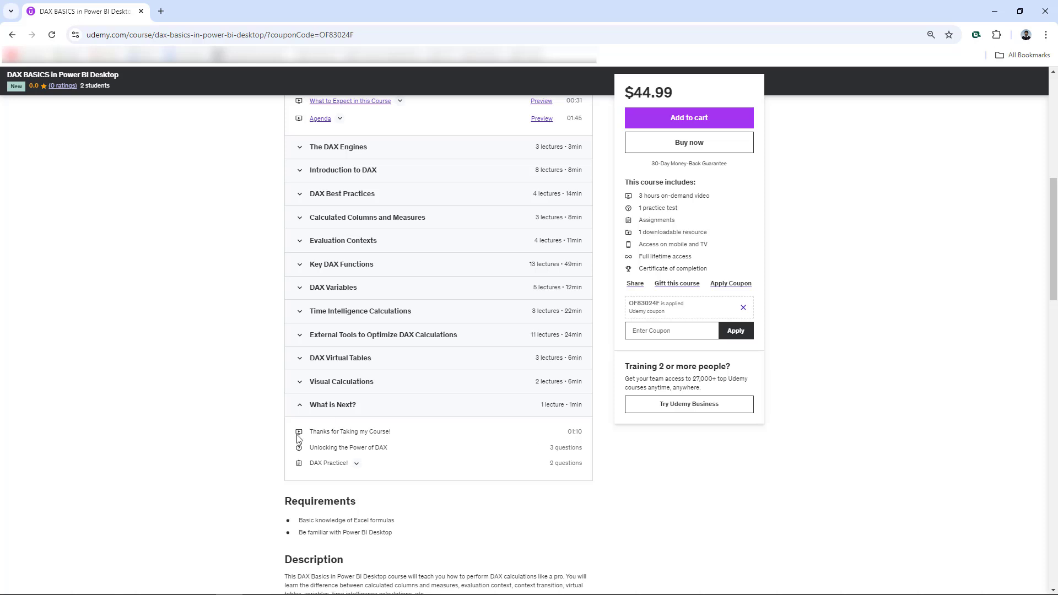
mouse_move(503, 460)
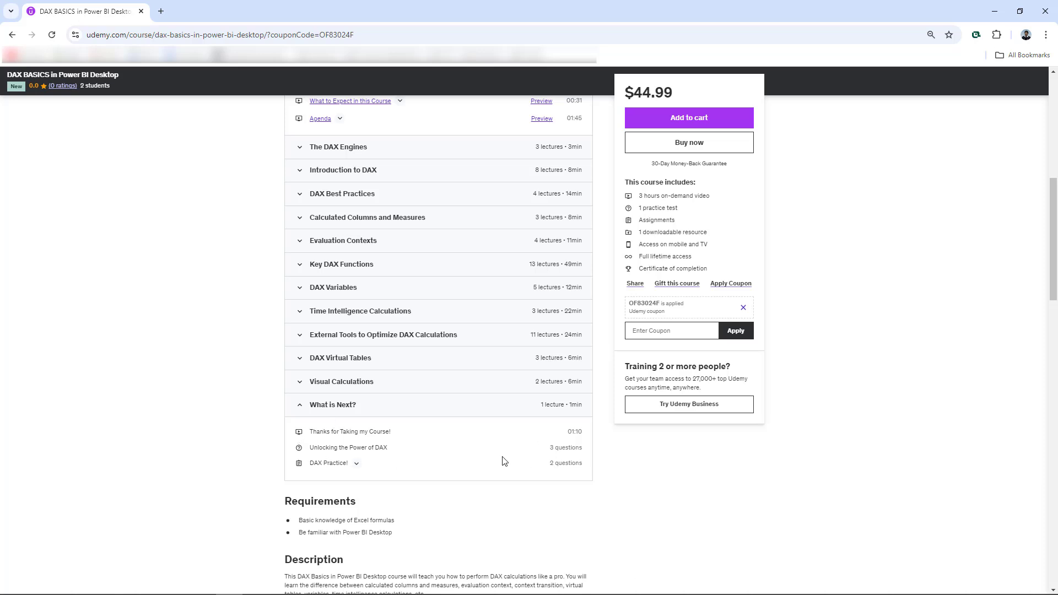
mouse_move(587, 452)
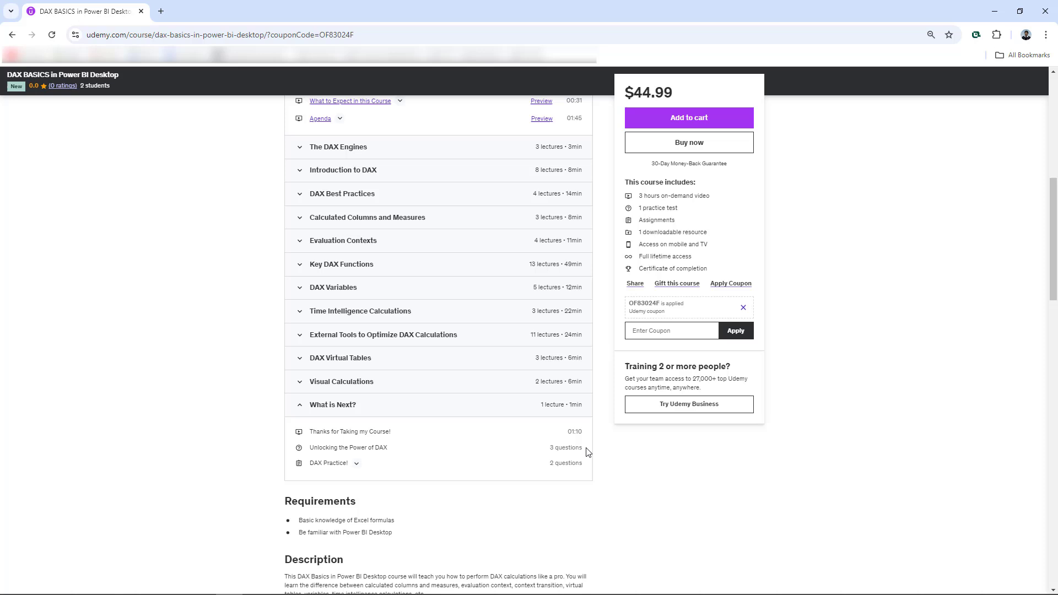
mouse_move(354, 472)
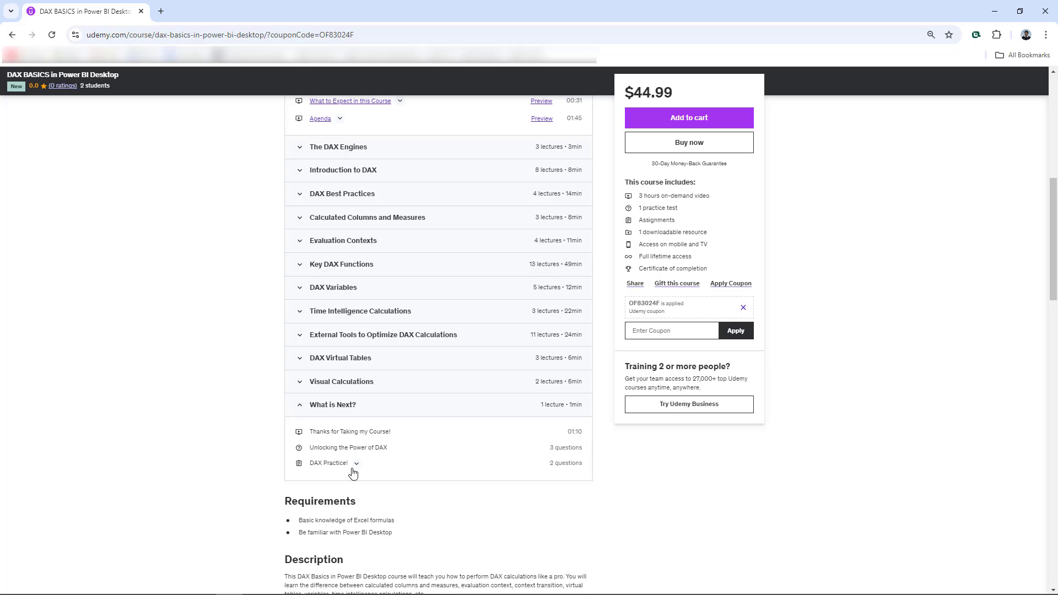
mouse_move(550, 468)
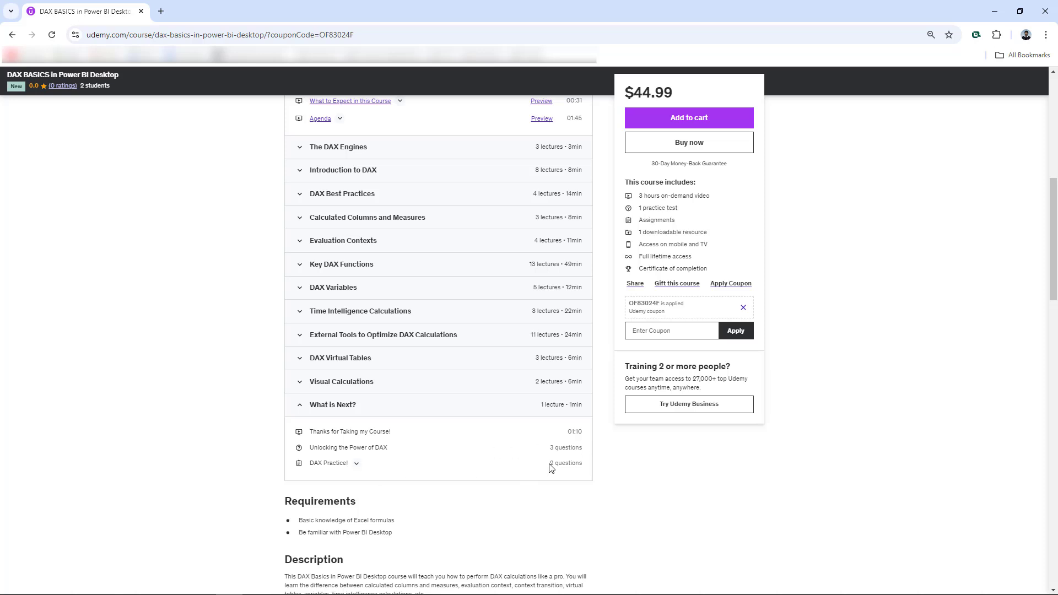
scroll(up, 3)
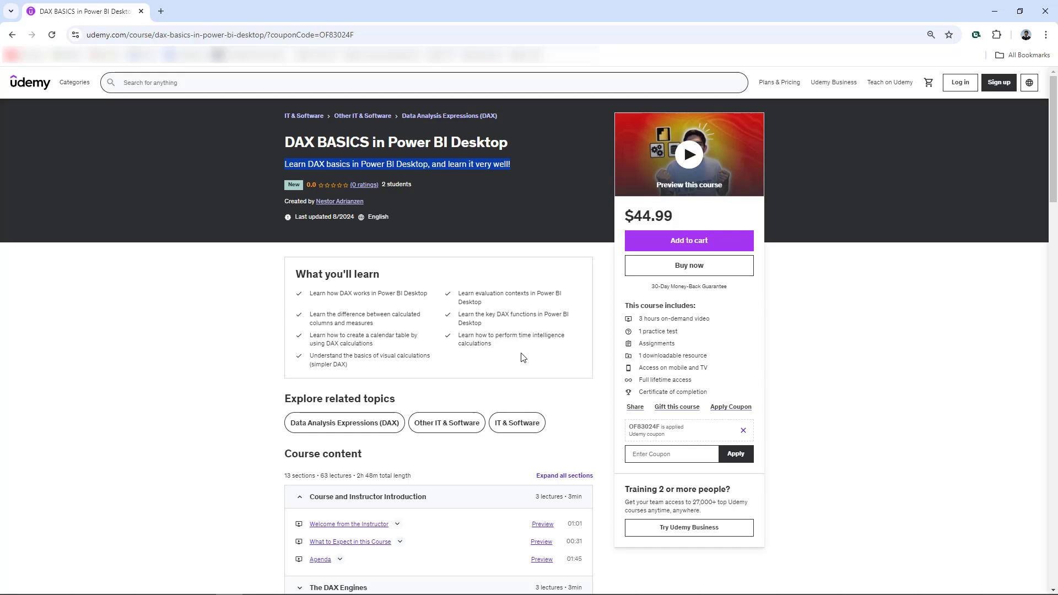
mouse_move(505, 373)
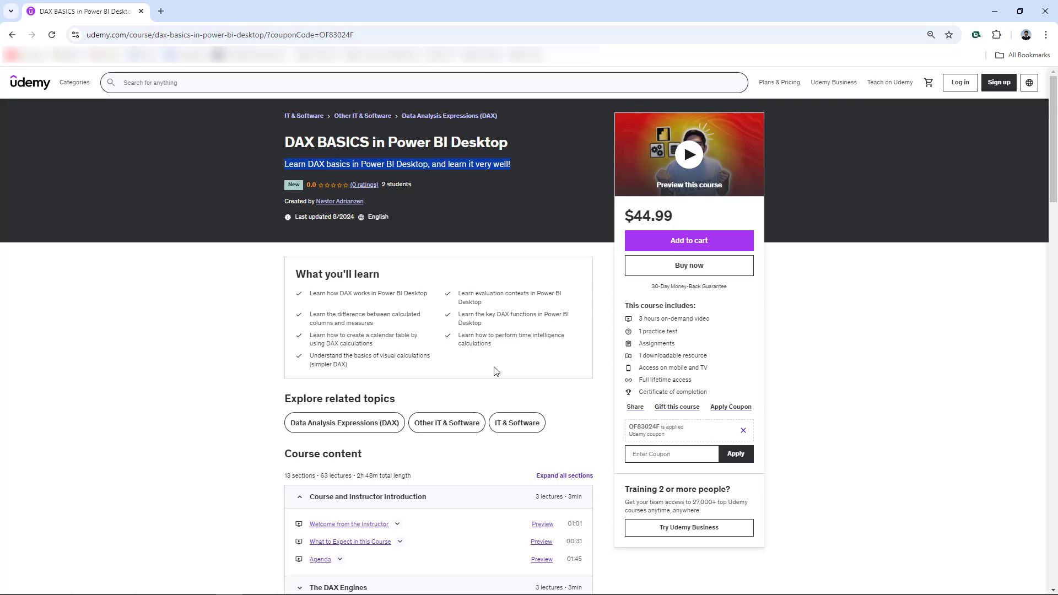
Step: Scroll to the page bottom showing the instructor profile and More Courses by Nestor Adrianzen
scroll(down, 3)
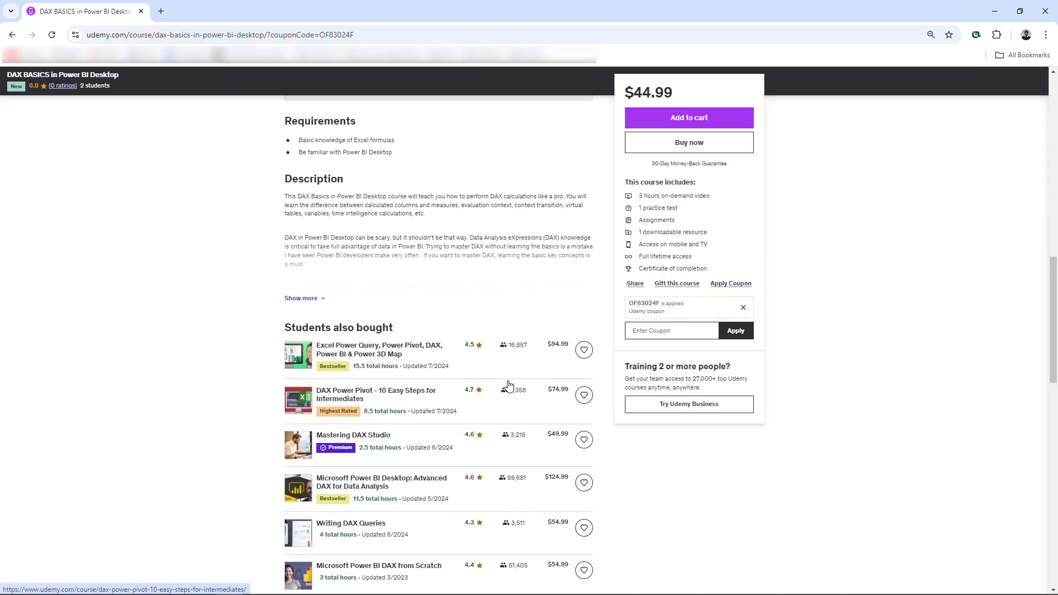
scroll(down, 3)
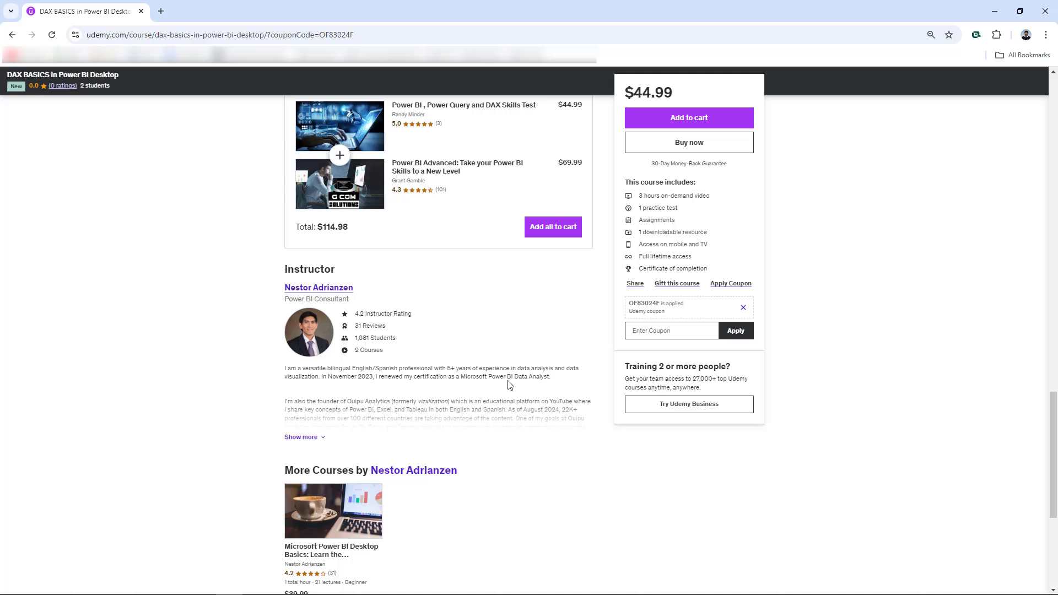
scroll(down, 3)
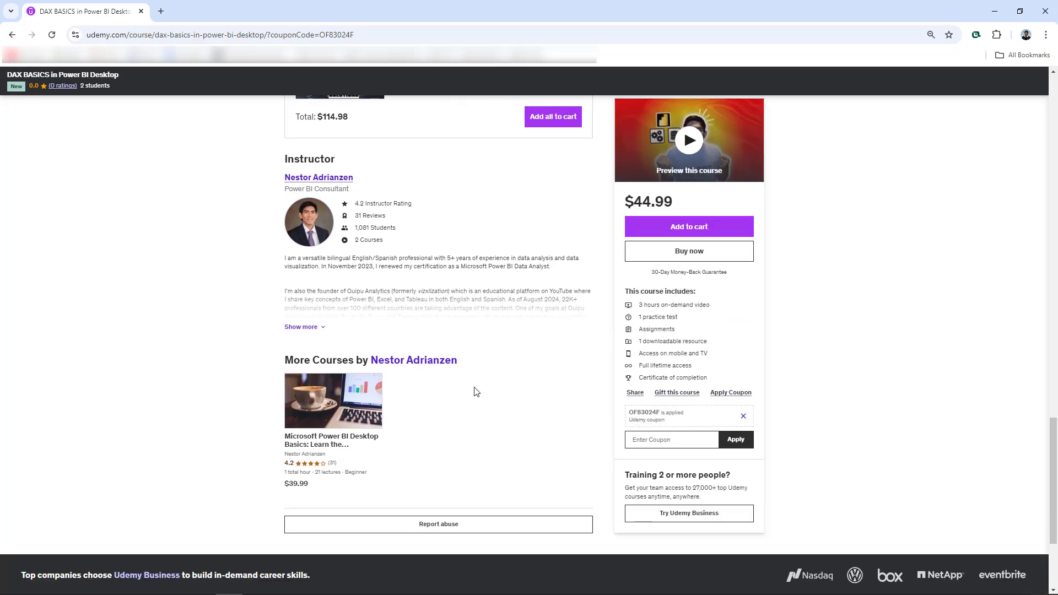
mouse_move(304, 451)
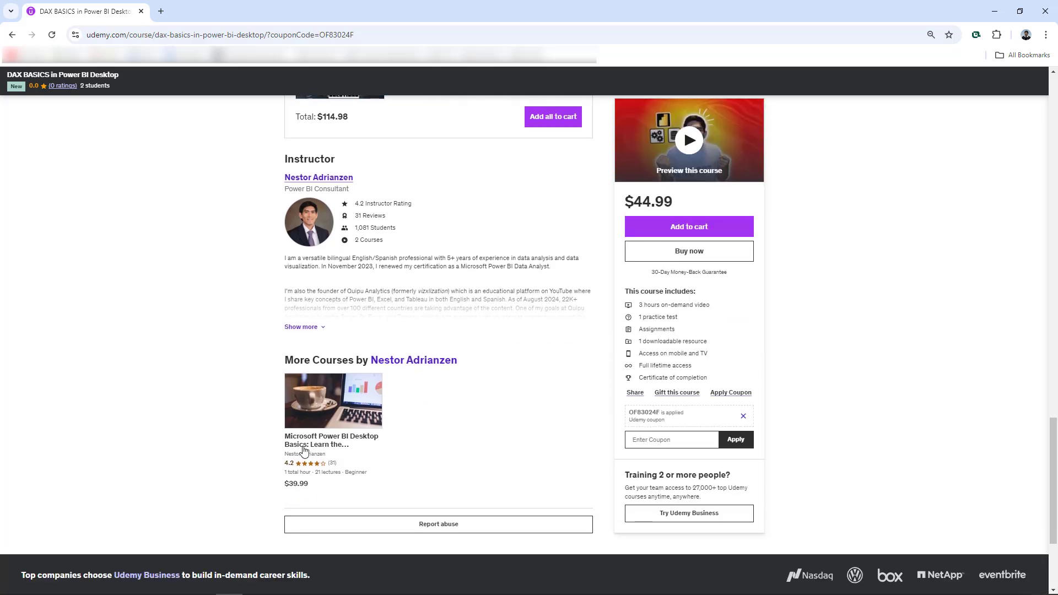
mouse_move(357, 453)
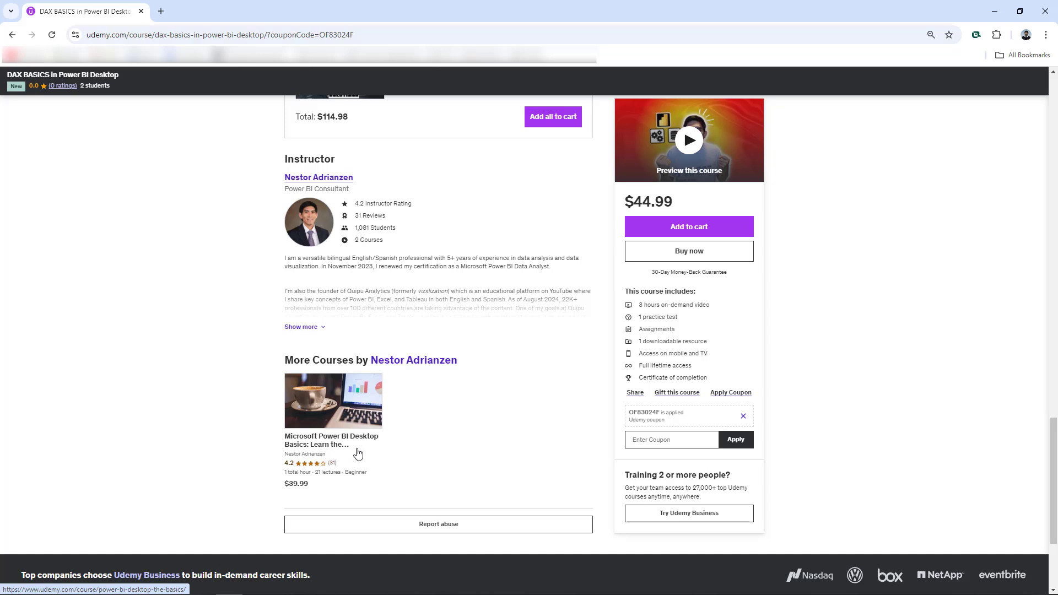
mouse_move(418, 432)
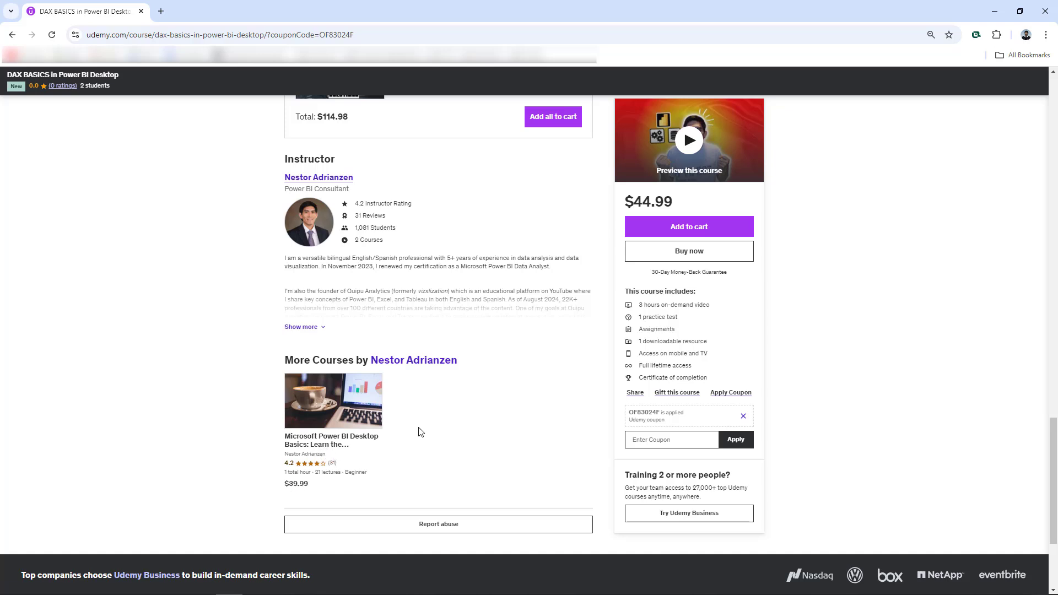